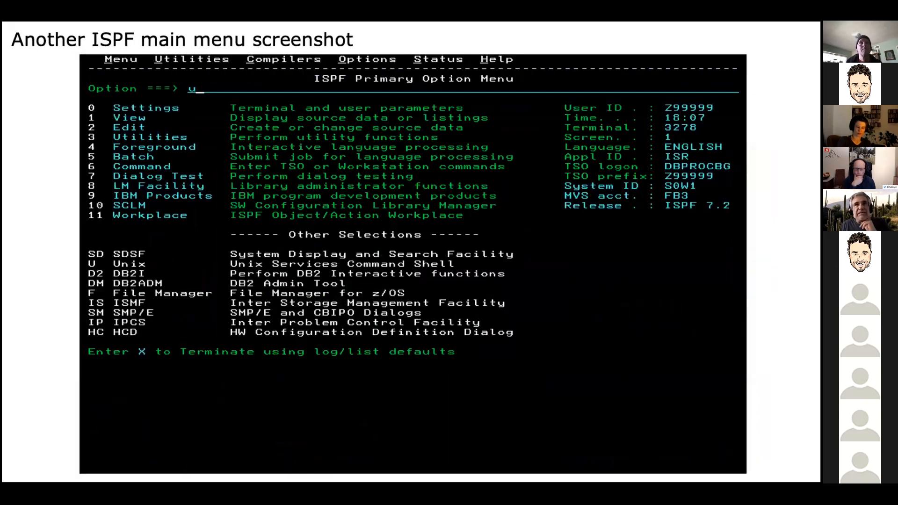
- Advance the shared deck from the ISPF main menu screenshot to the BPXBATCH JCL slide
key(Right)
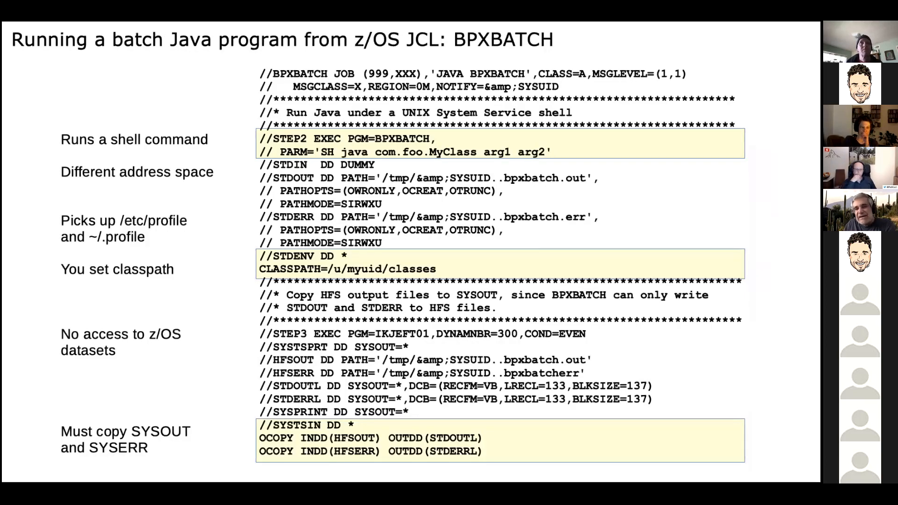
- Advance the deck to the BPXBATSL slide on launching Java directly in the same address space
key(Right)
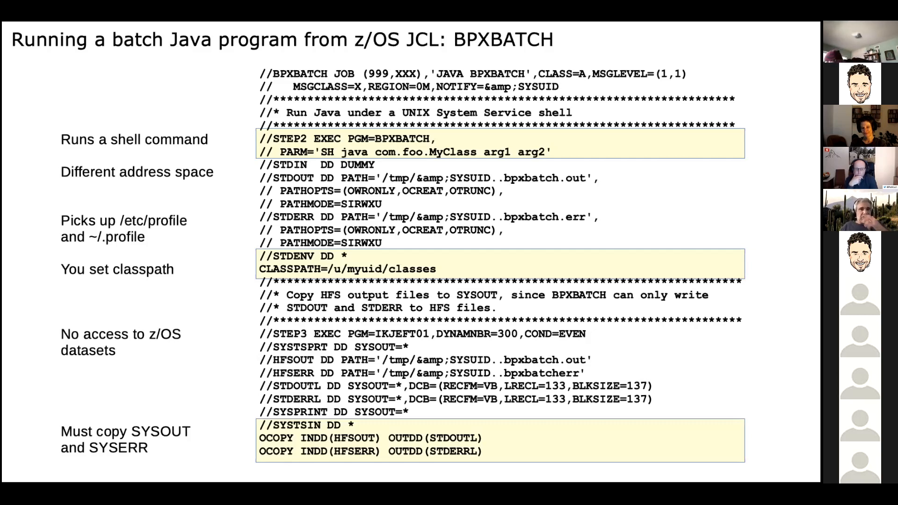
key(Right)
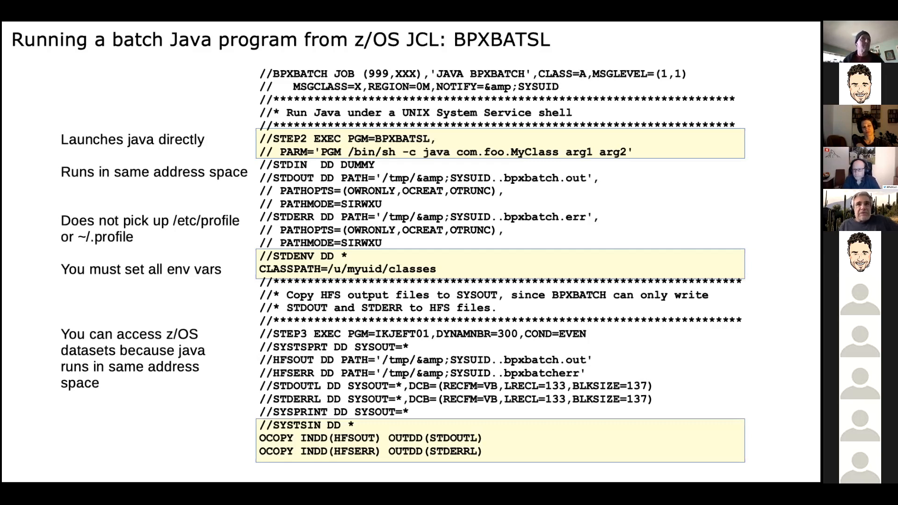
- Return to the BPXBATCH slide showing the shell-command, separate-address-space approach
key(Right)
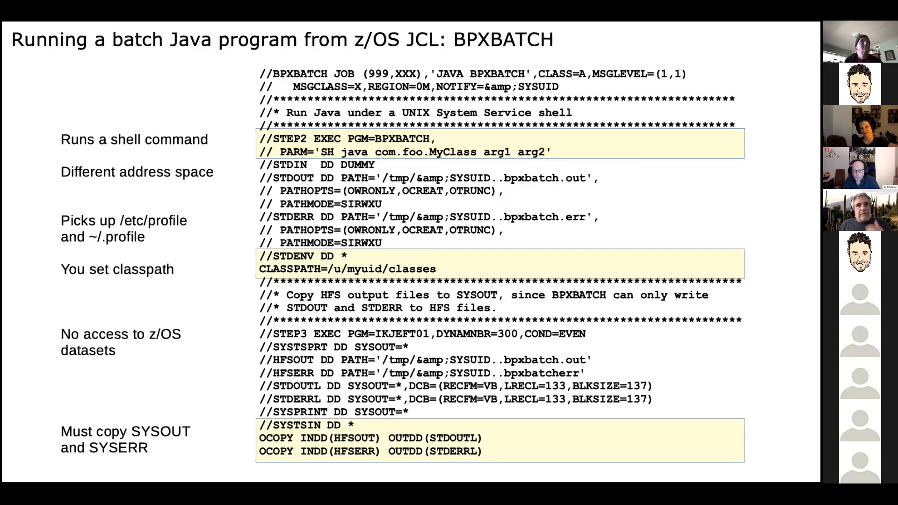
key(Right)
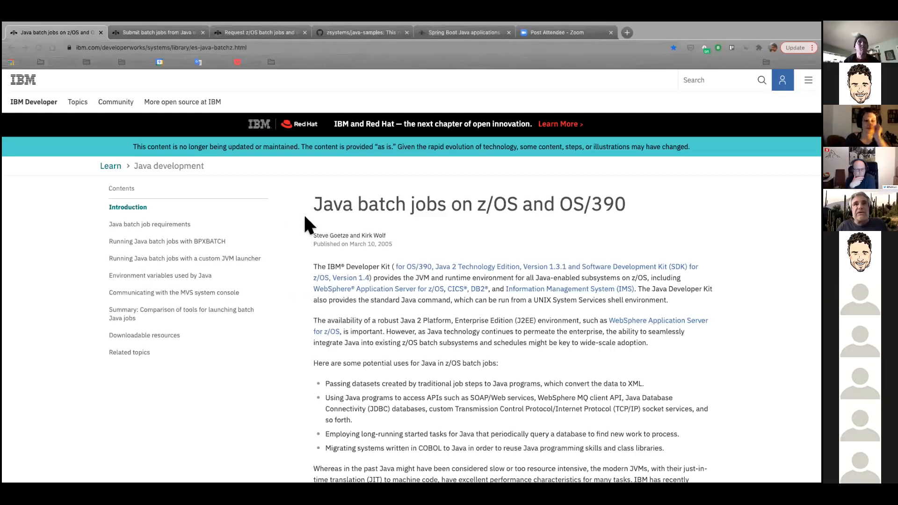
mouse_move(289, 216)
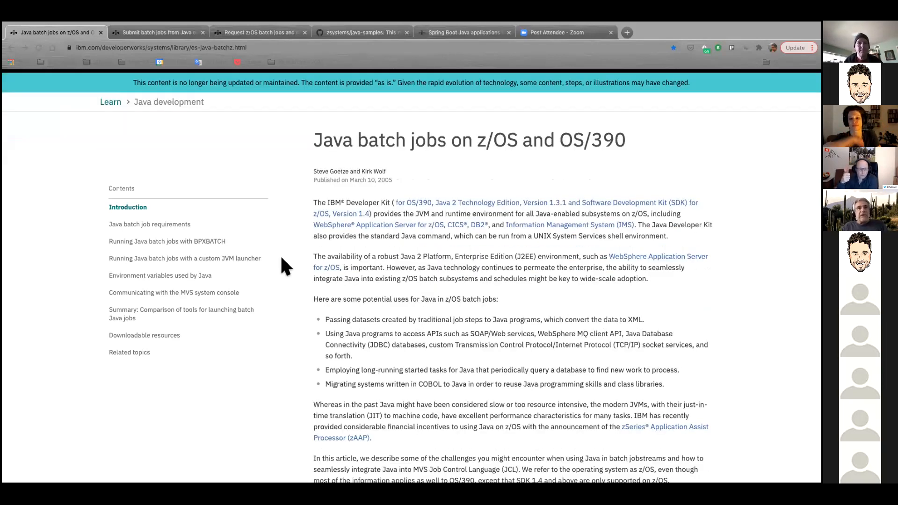
- Scroll through the 'Java batch jobs on z/OS and OS/390' article in Chrome
scroll(down, 3)
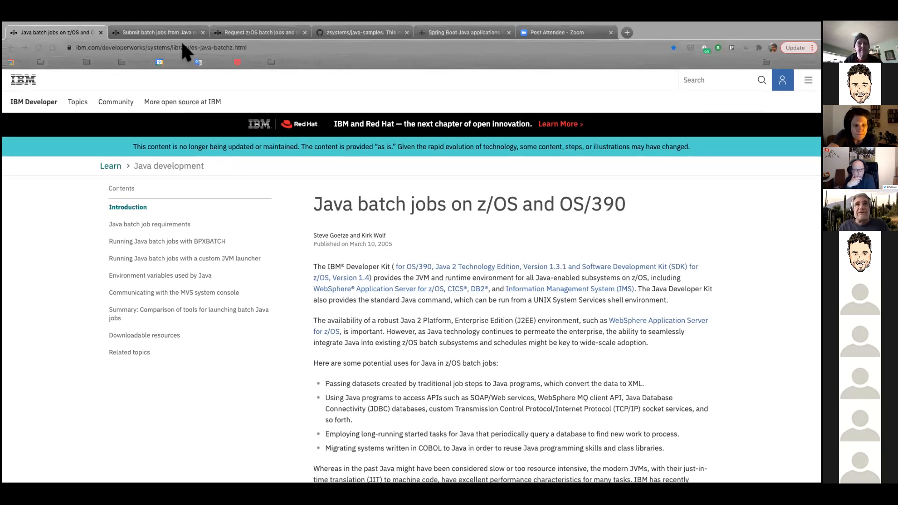
- Browse the 'Submit batch jobs from Java' and 'Request z/OS batch jobs' articles, then show the zsystems/java-samples repository
click(154, 31)
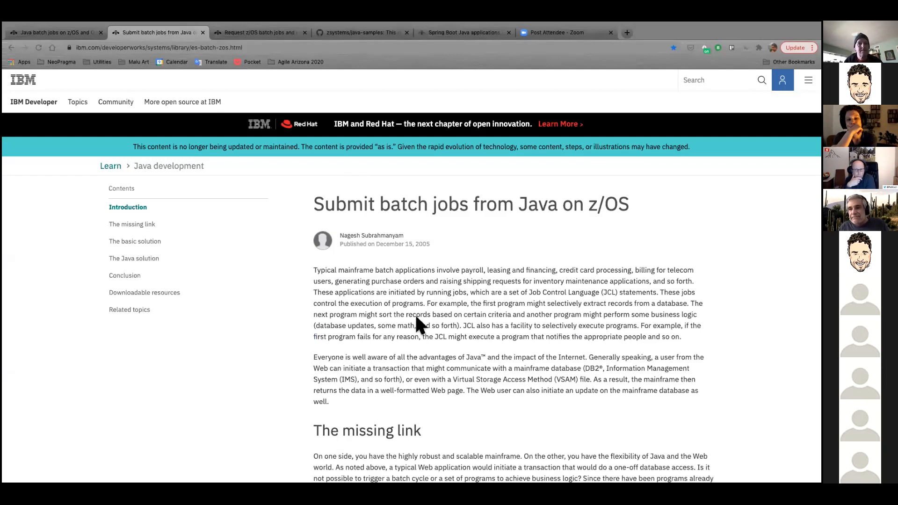
scroll(down, 3)
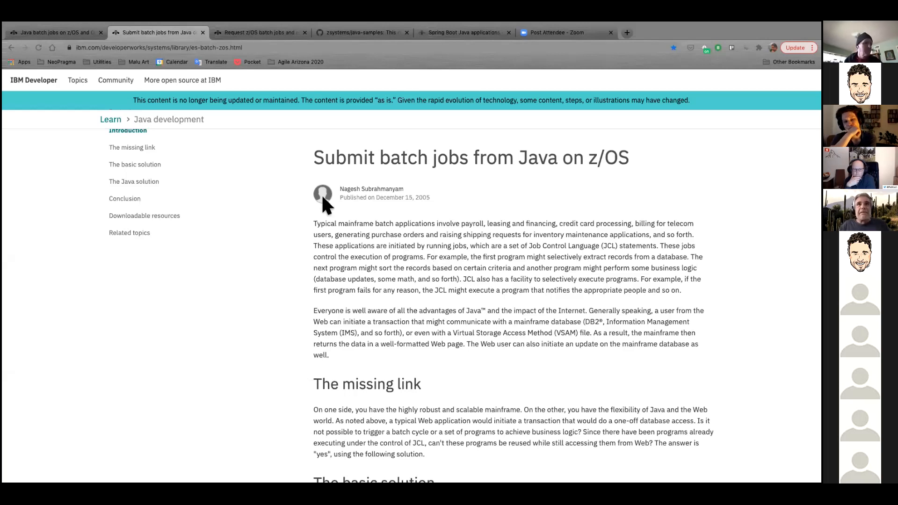
mouse_move(279, 166)
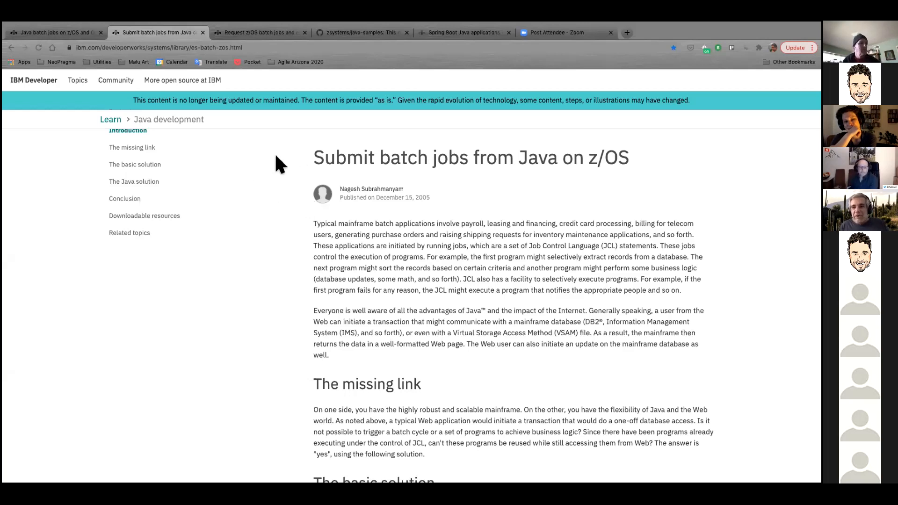
mouse_move(350, 67)
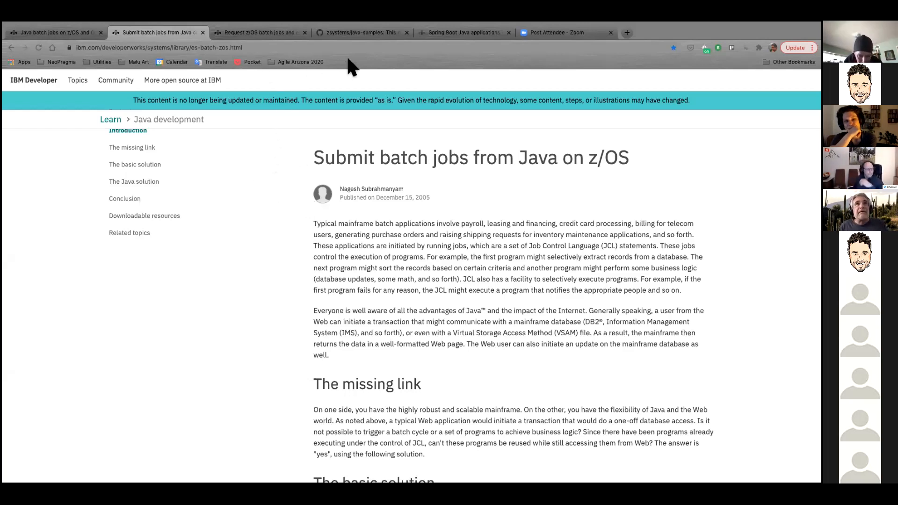
click(256, 32)
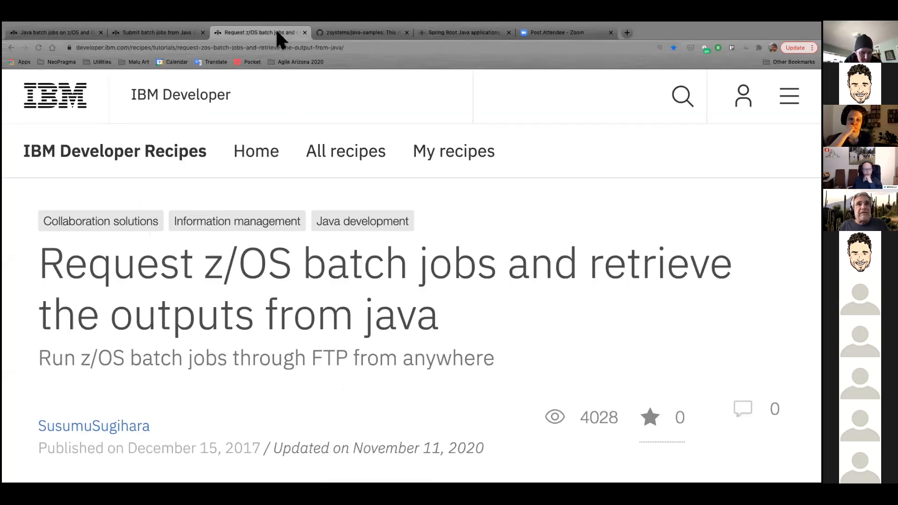
scroll(down, 3)
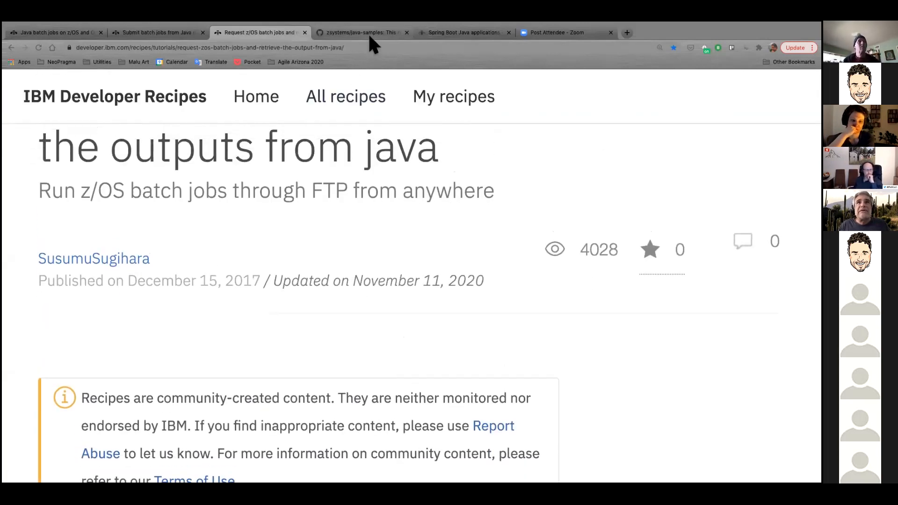
click(361, 32)
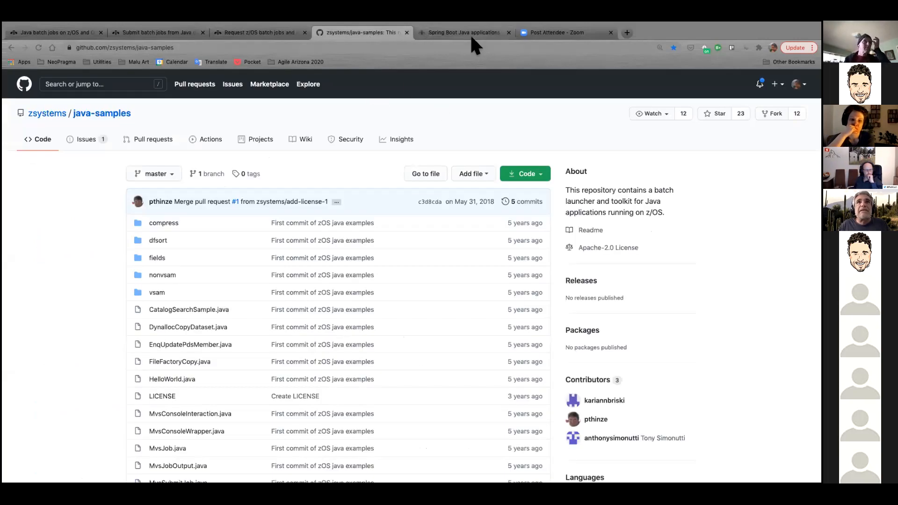
click(464, 32)
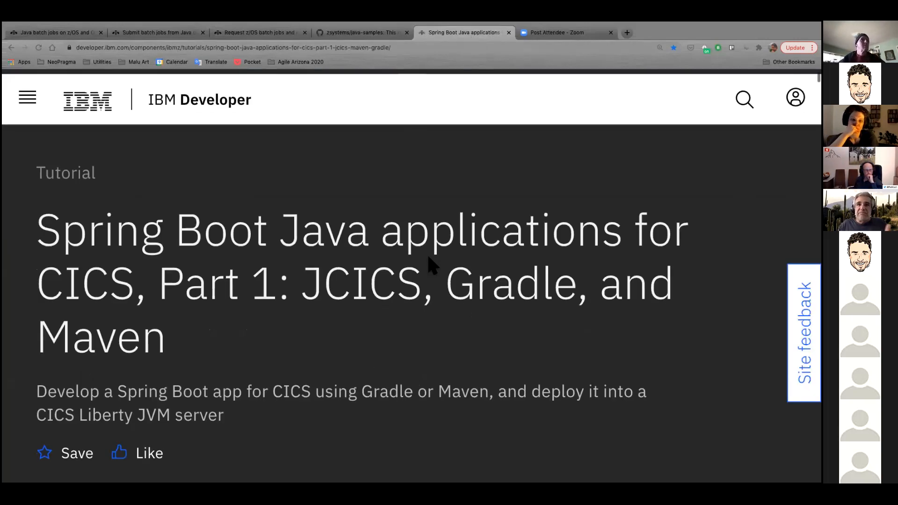
mouse_move(389, 324)
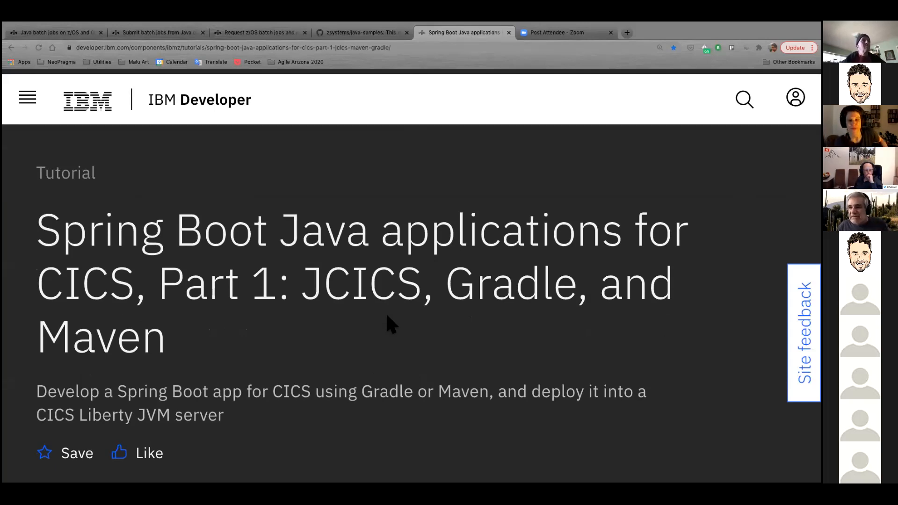
scroll(down, 3)
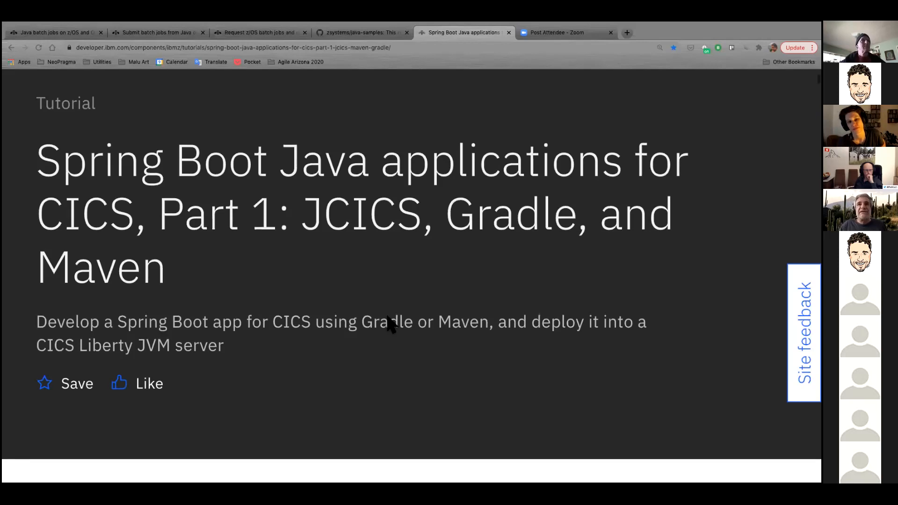
mouse_move(404, 281)
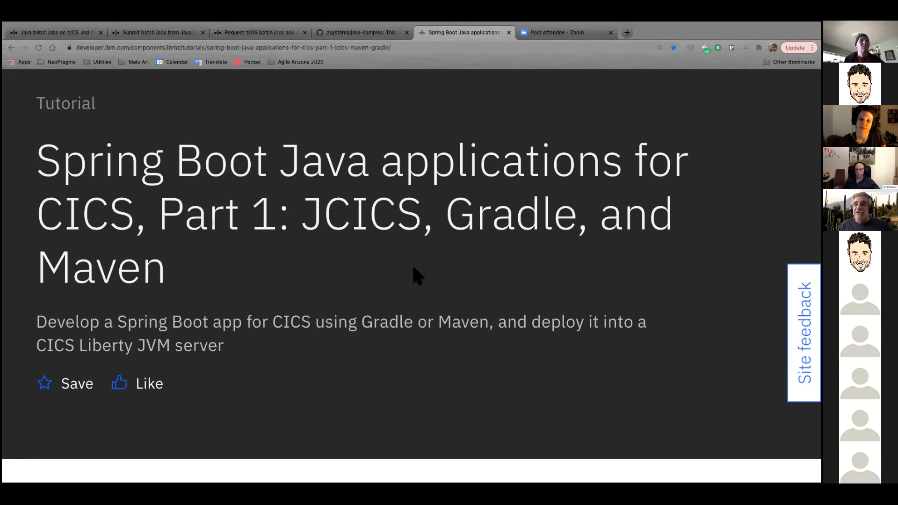
mouse_move(567, 60)
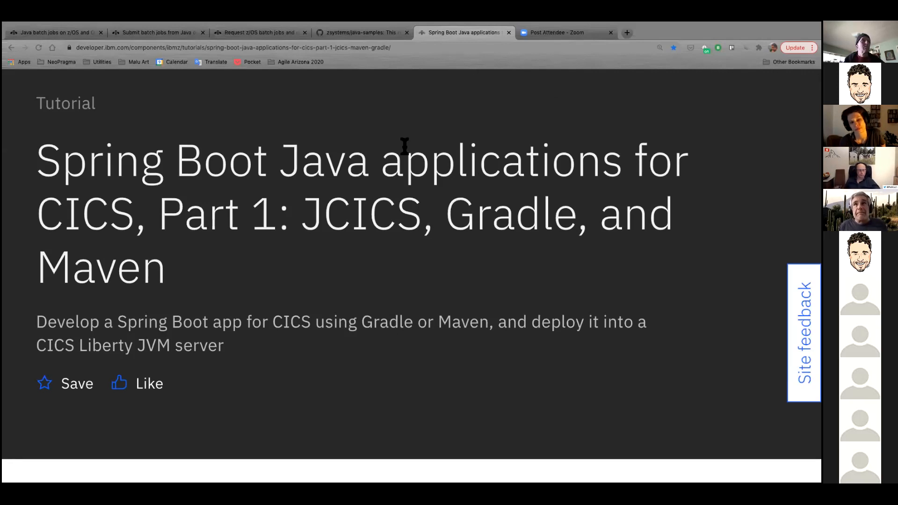
scroll(down, 3)
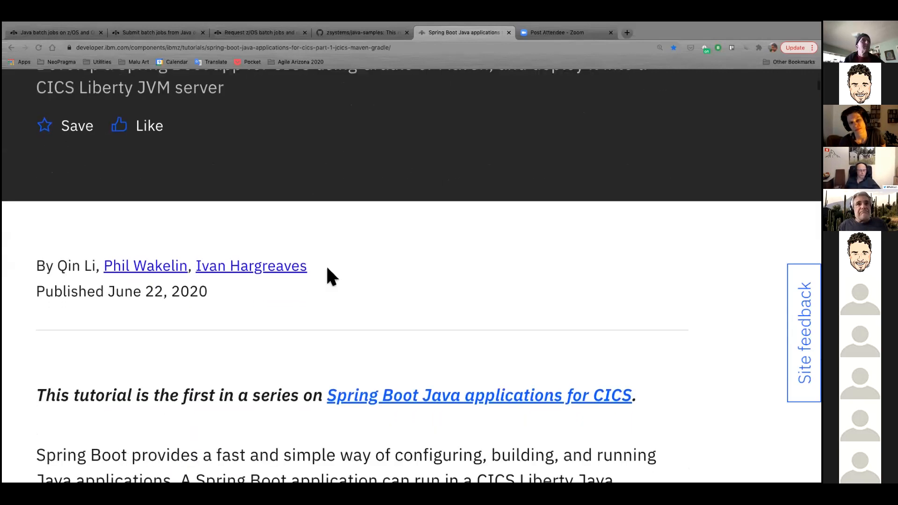
scroll(down, 3)
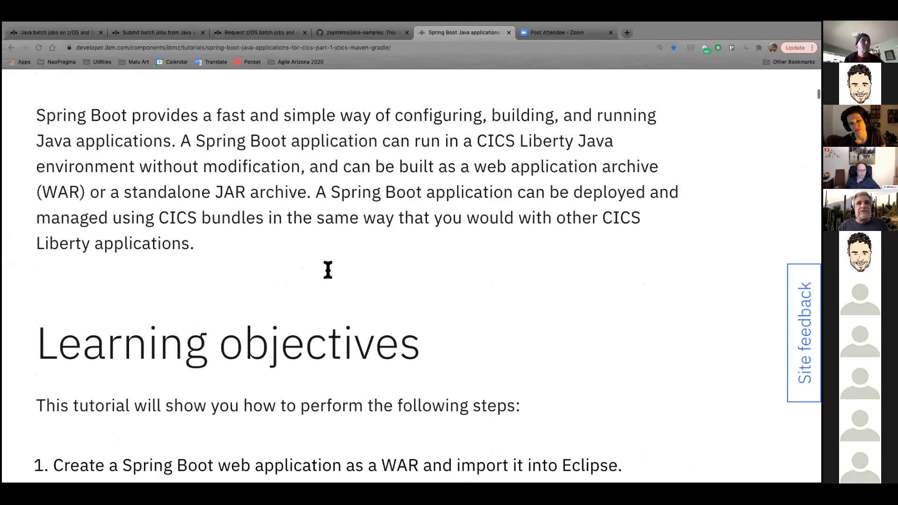
scroll(down, 3)
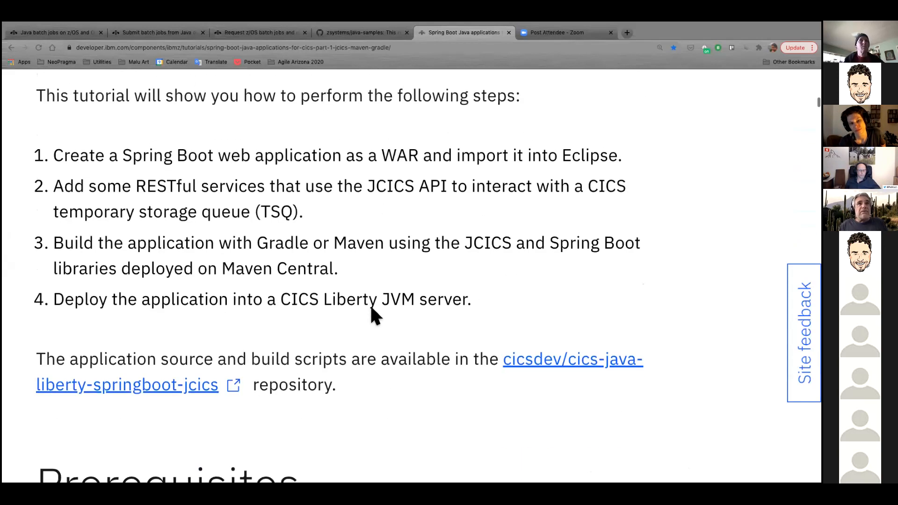
scroll(down, 3)
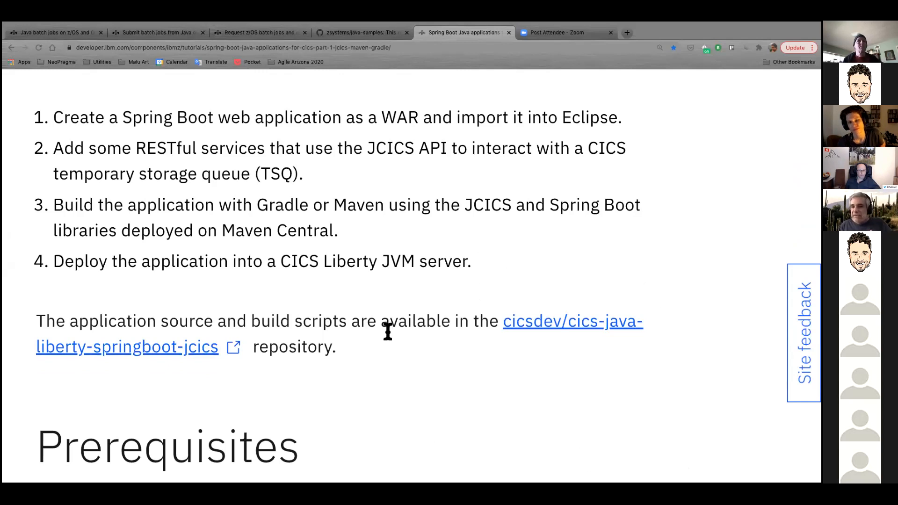
scroll(down, 3)
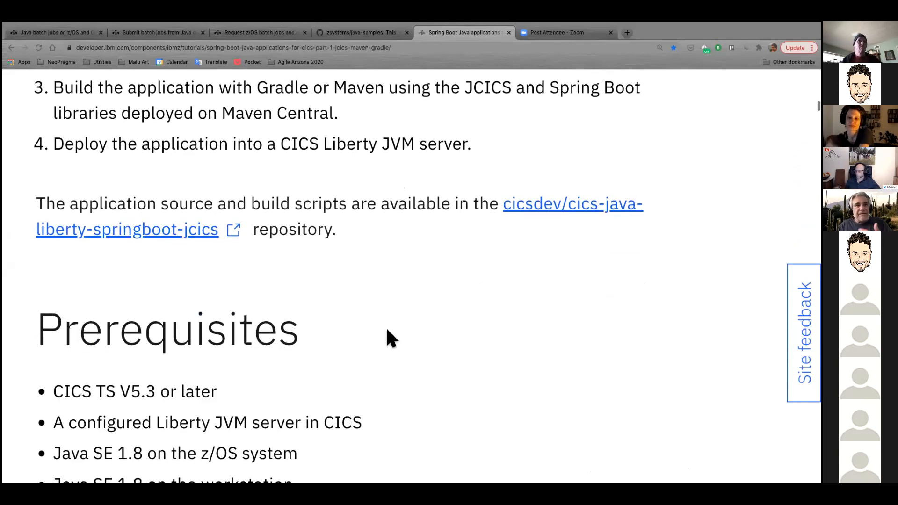
scroll(down, 3)
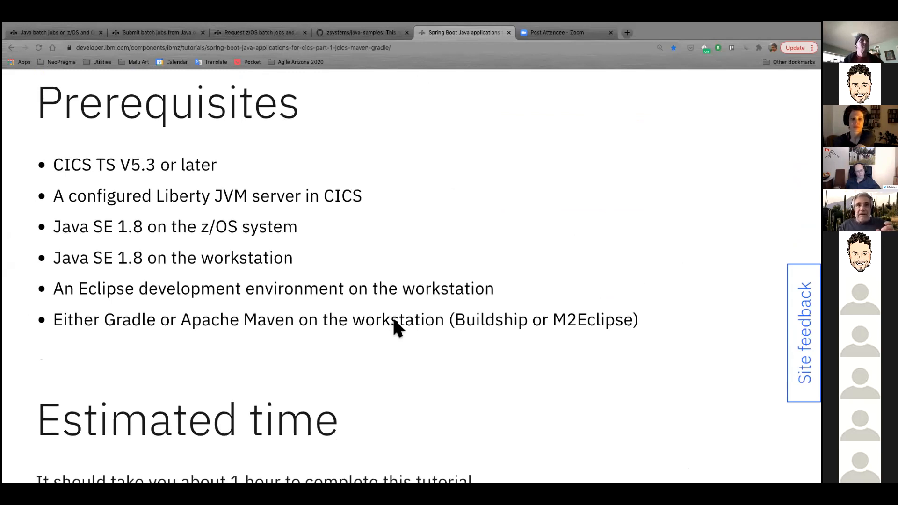
scroll(down, 3)
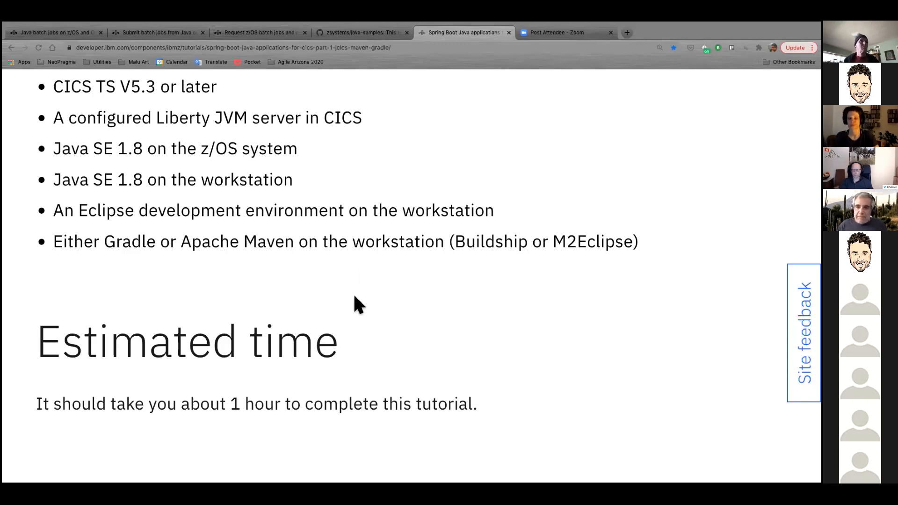
mouse_move(337, 279)
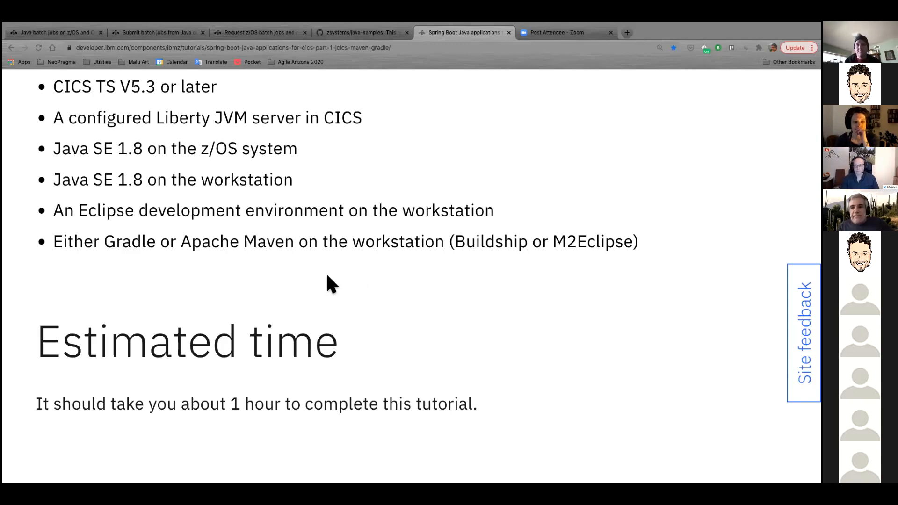
scroll(up, 3)
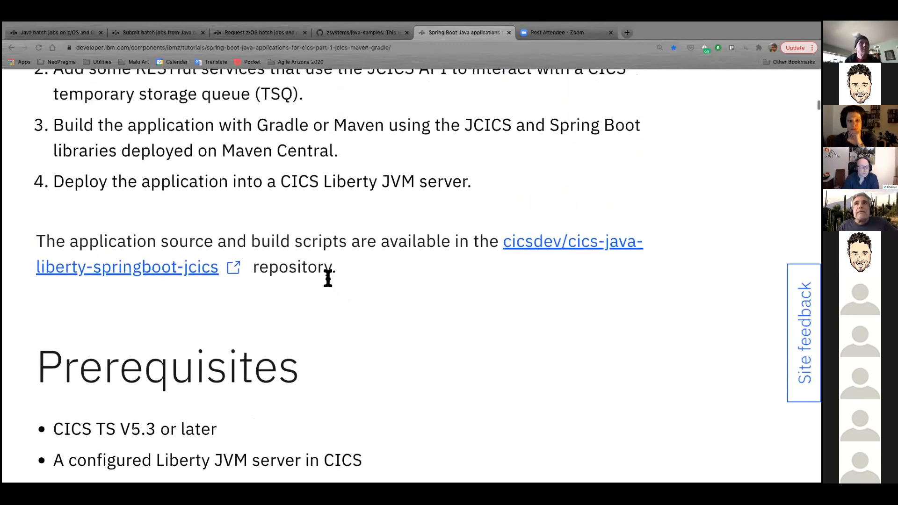
scroll(down, 3)
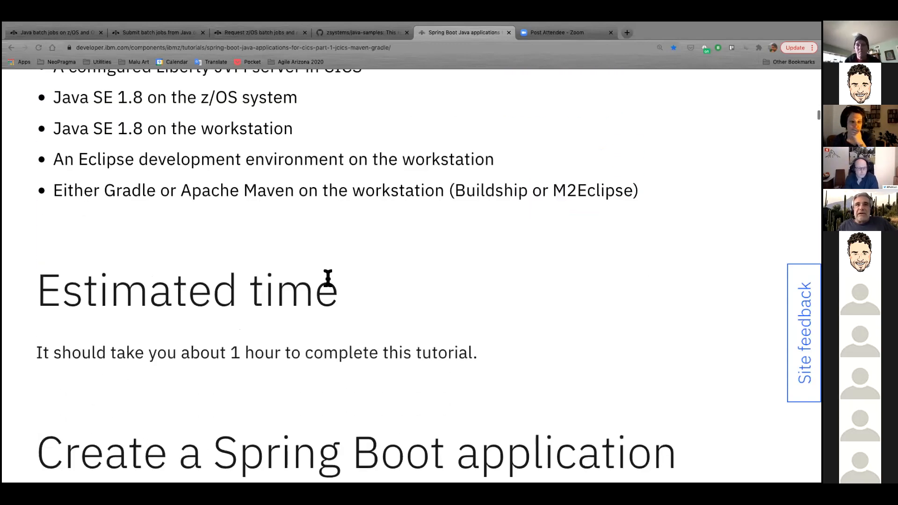
- Leave the tutorial and submit the password to unlock the locked desktop session
scroll(down, 3)
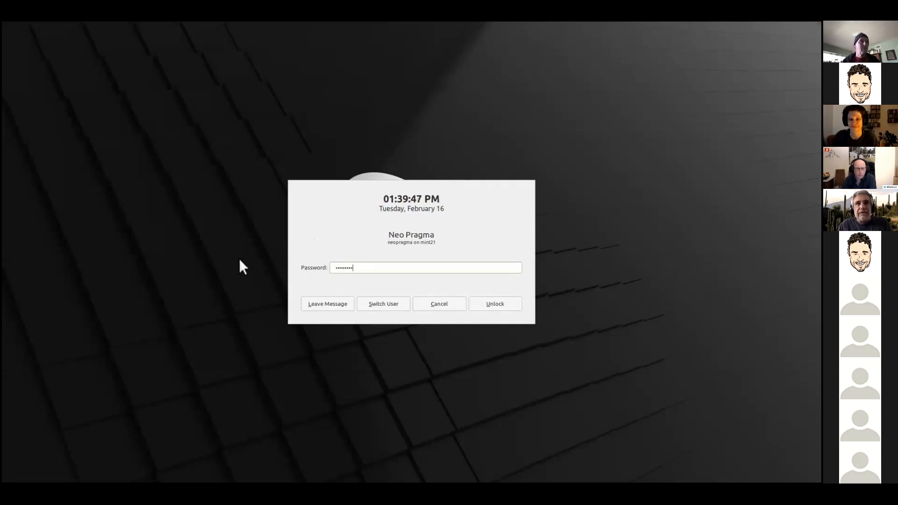
click(494, 303)
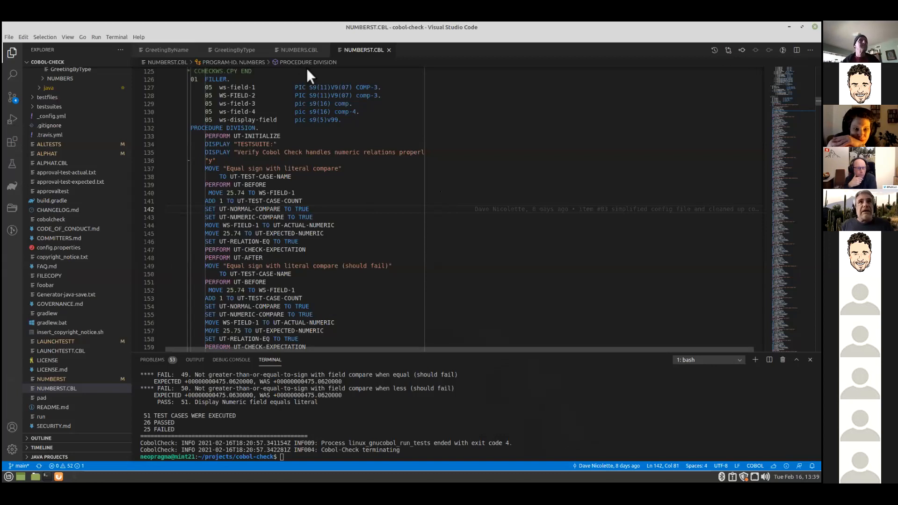
mouse_move(234, 49)
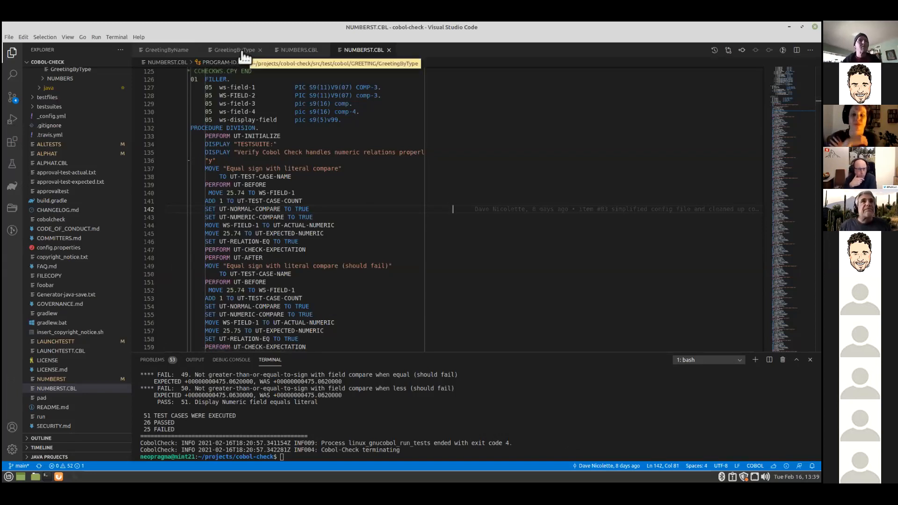
- In the GreetingByName suite, highlight occurrences of PERFORM 2000-SPEAK and then WS-FRIEND
click(166, 49)
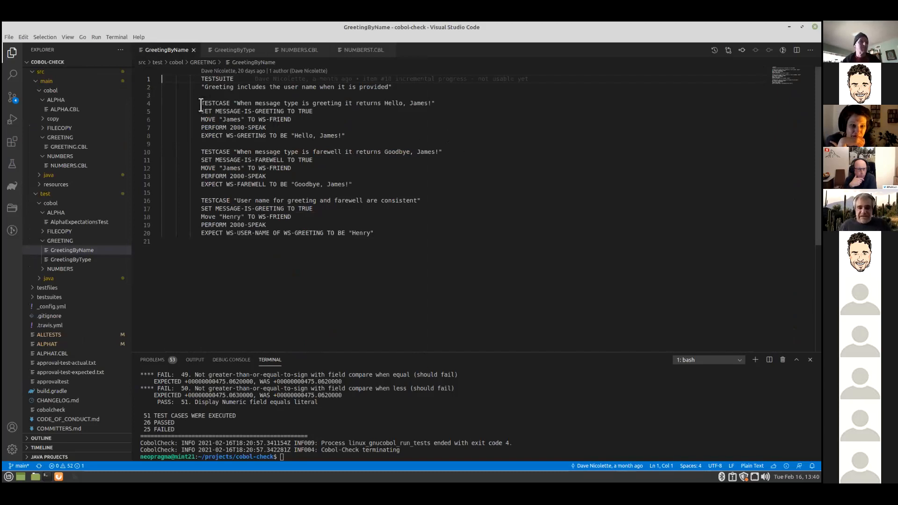
drag(201, 103, 347, 135)
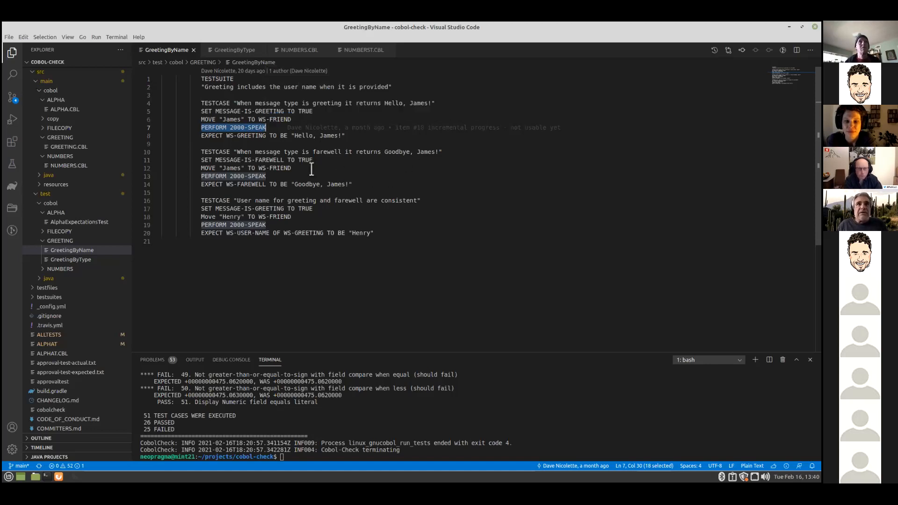
click(310, 168)
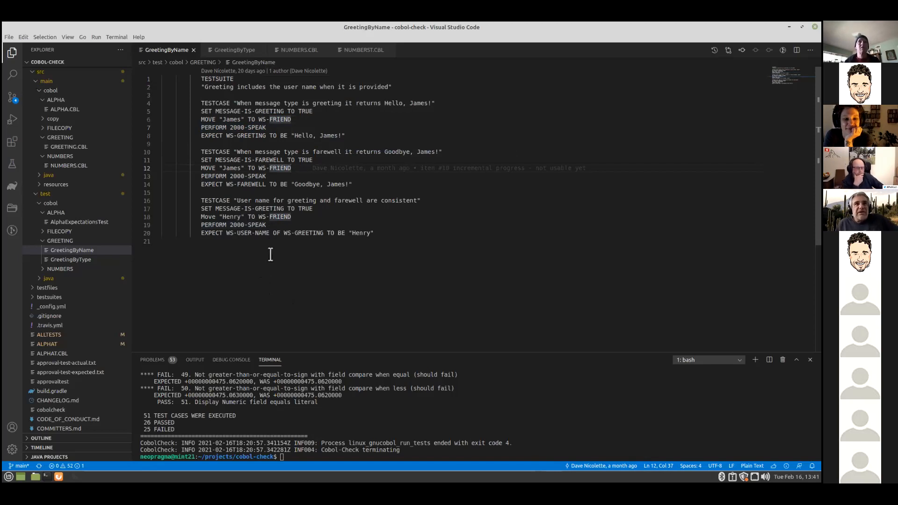
mouse_move(324, 251)
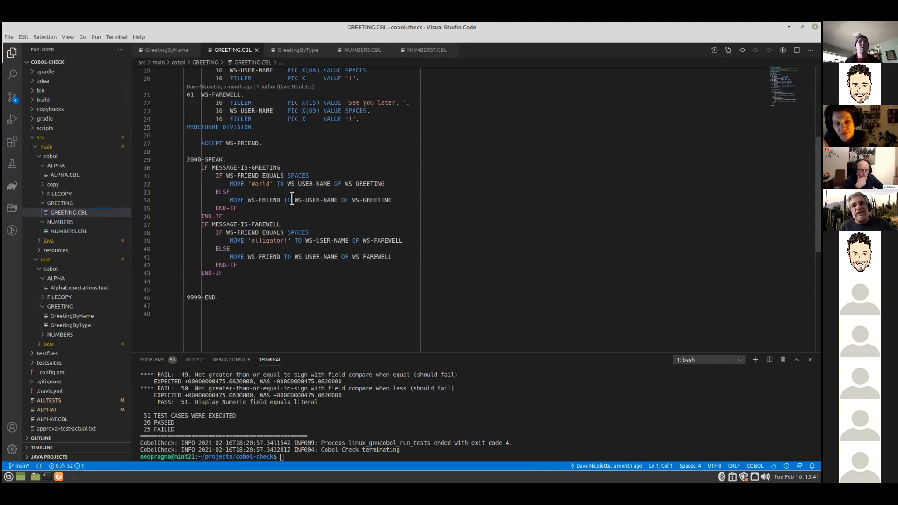
mouse_move(312, 200)
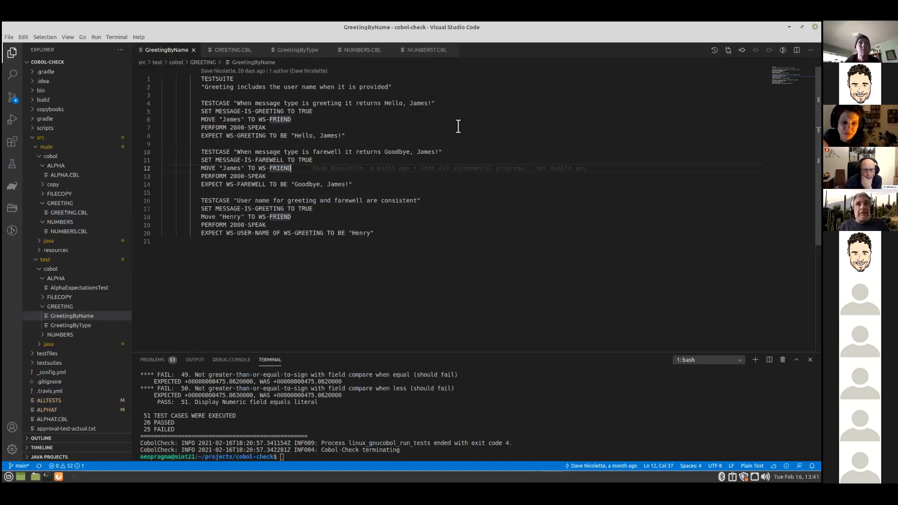
mouse_move(423, 65)
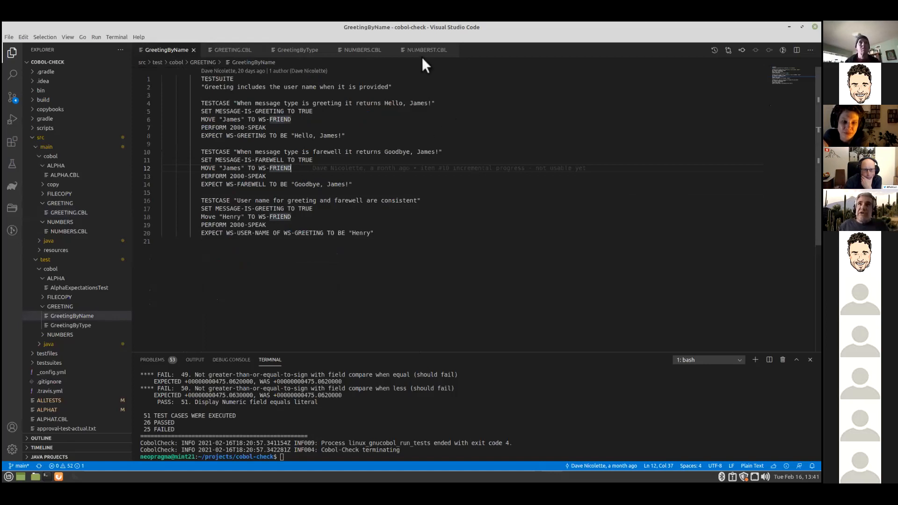
mouse_move(426, 49)
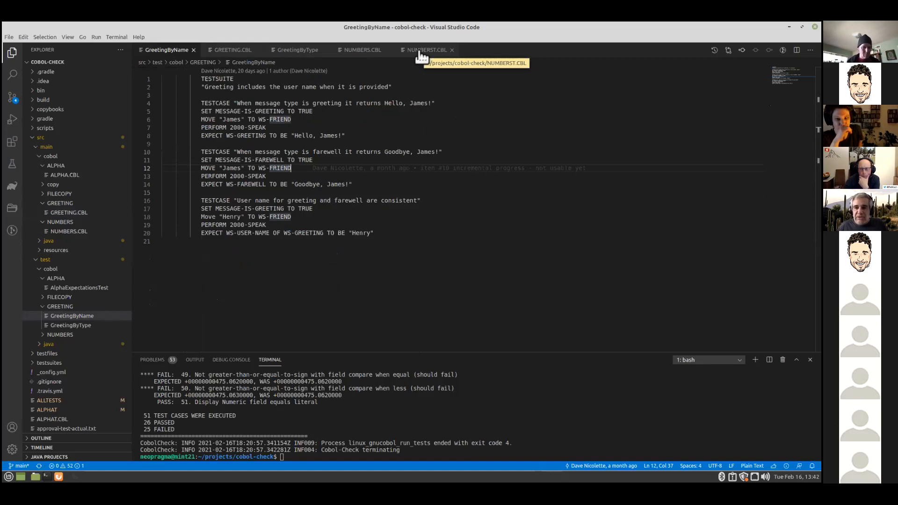
mouse_move(435, 57)
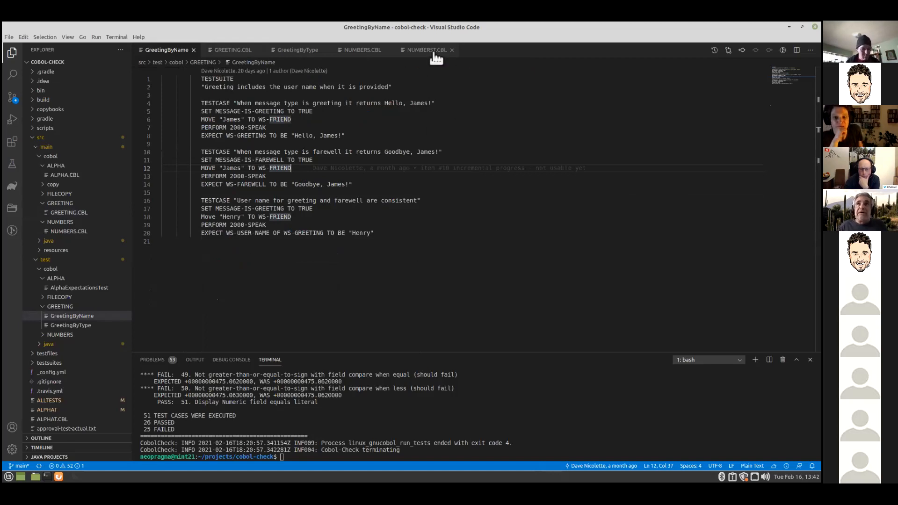
- Show NUMBERST.CBL and scroll through its numeric relation test cases
click(426, 50)
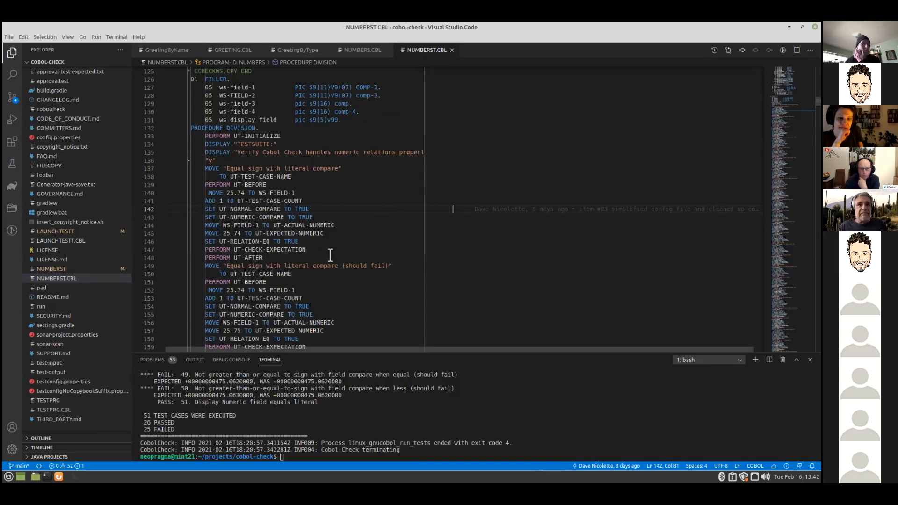
scroll(down, 3)
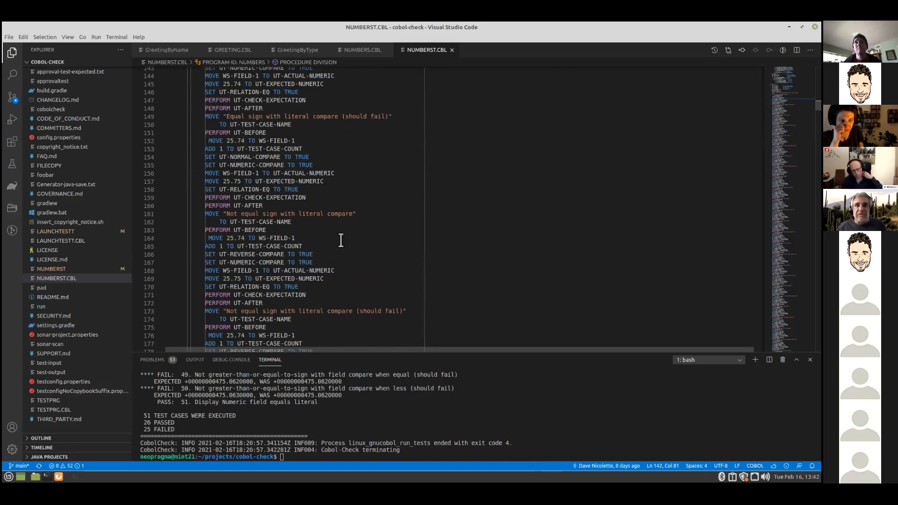
scroll(down, 3)
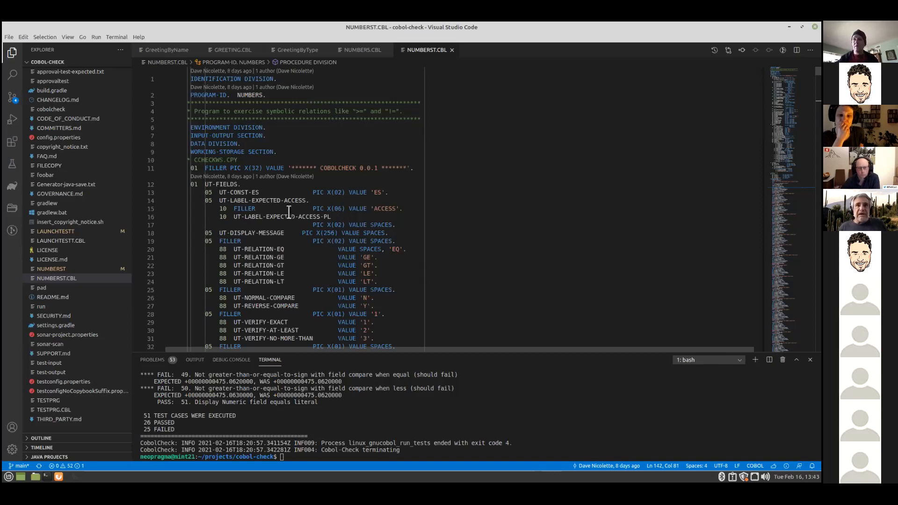
click(286, 200)
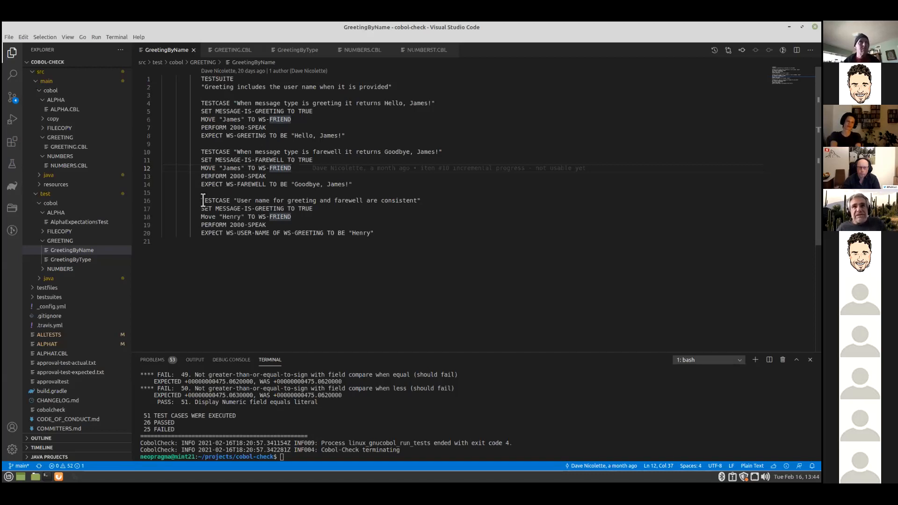
- Maximize the terminal panel to show the full run: 51 cases, 26 passed, 25 failed
double_click(215, 200)
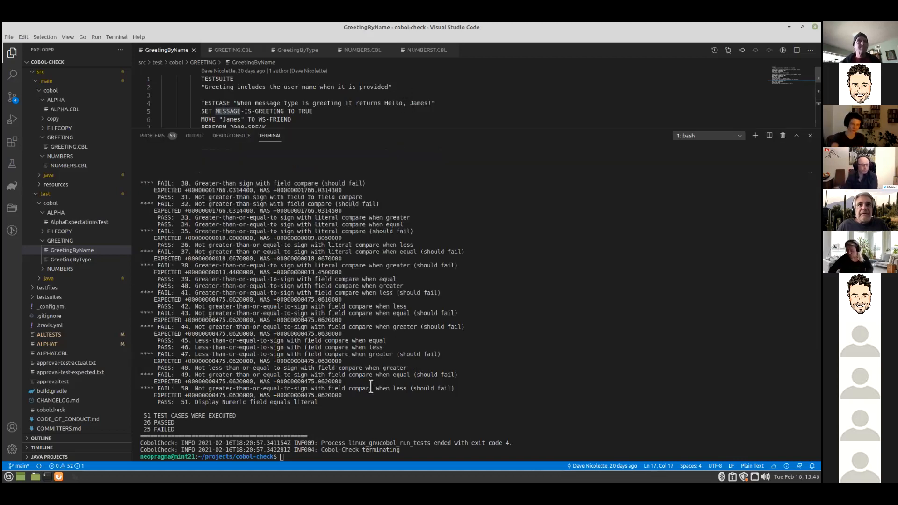
- Rerun ./cobolcheck -p NUMBERS, again reporting 51 cases, 26 passed and 25 failed
text(./cobolcheck -p NUMBERS)
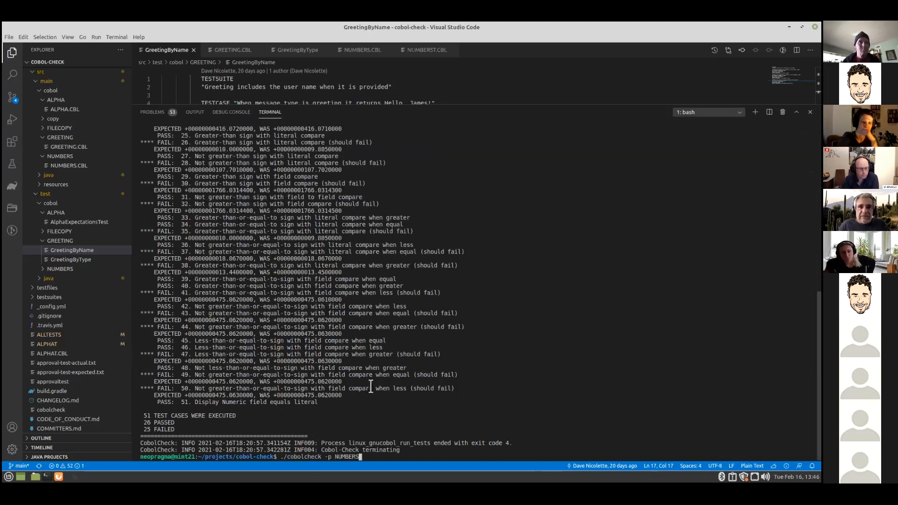
key(enter)
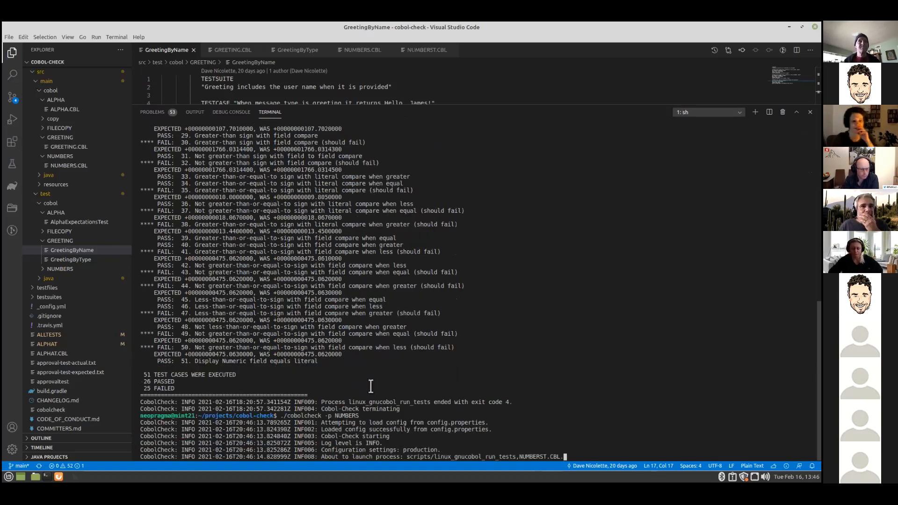
scroll(down, 3)
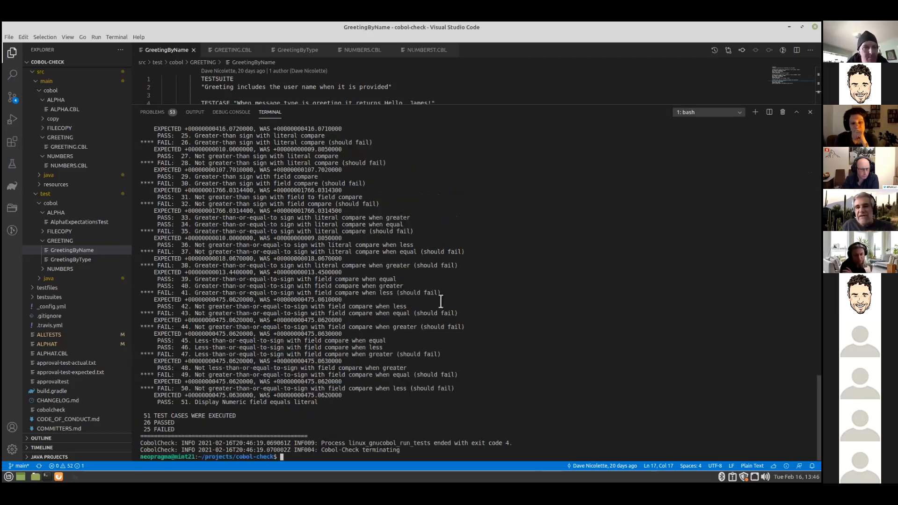
mouse_move(421, 214)
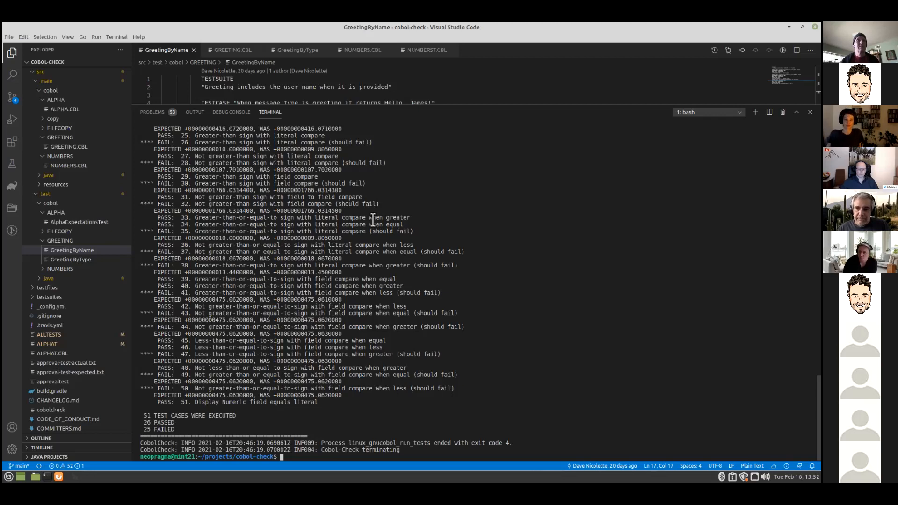
mouse_move(372, 223)
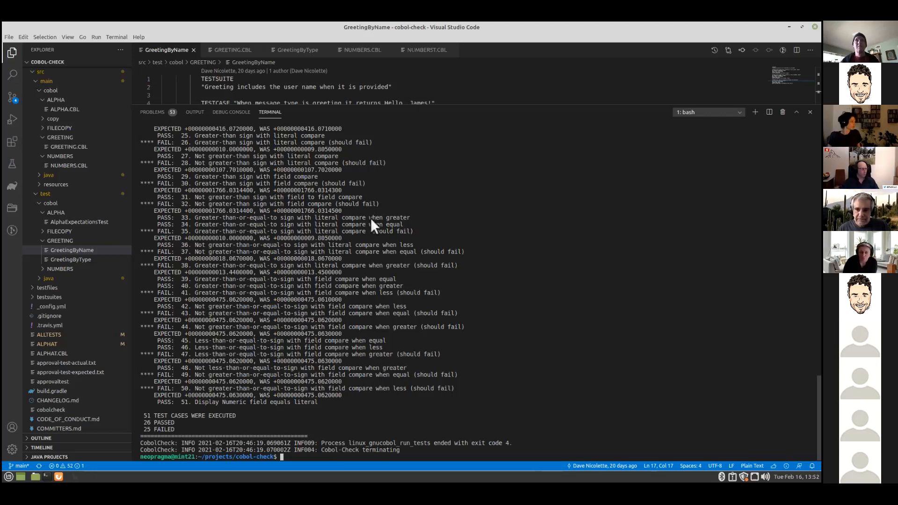